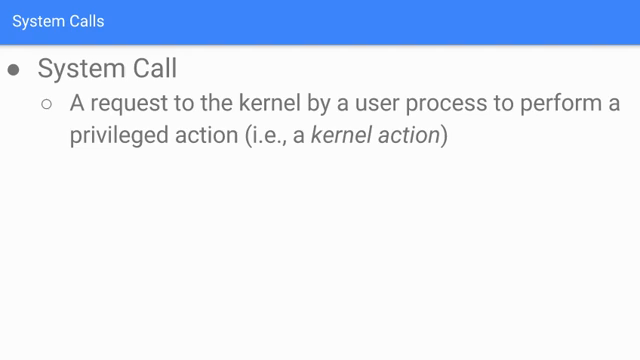
pyautogui.press('Right')
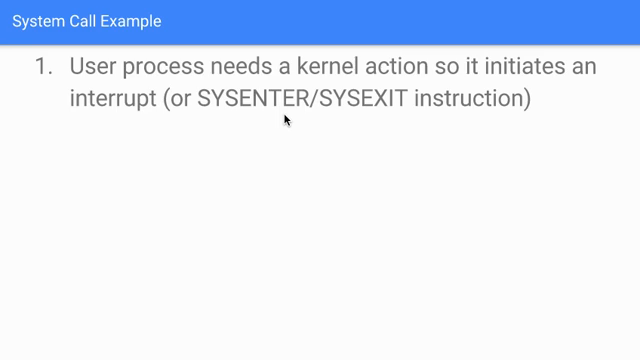
pyautogui.moveTo(278, 117)
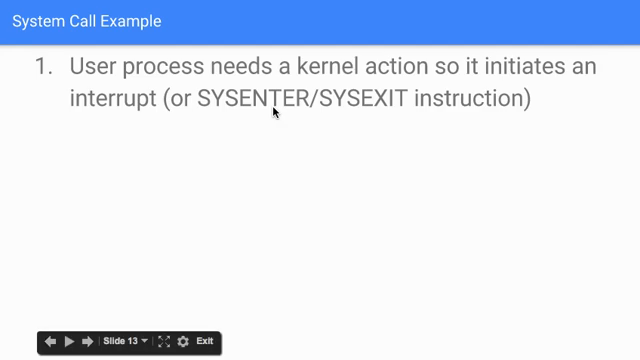